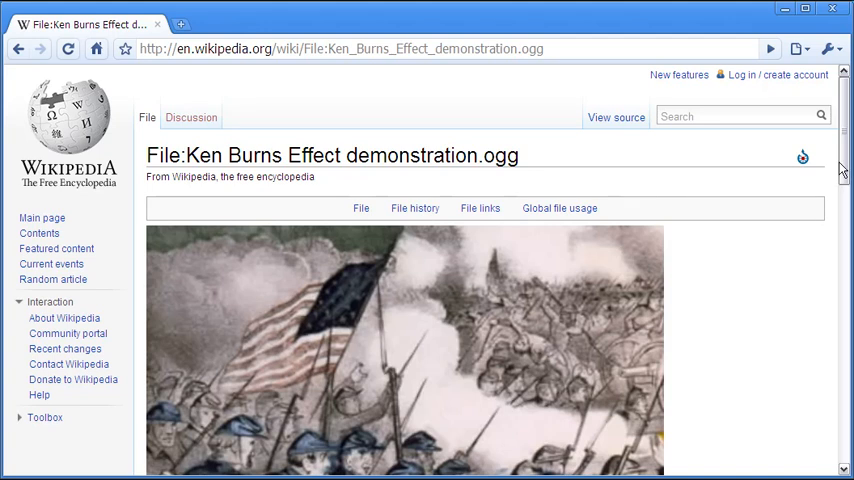
Play the Ken Burns Effect demonstration video on the Wikipedia file page.
scroll(down, 3)
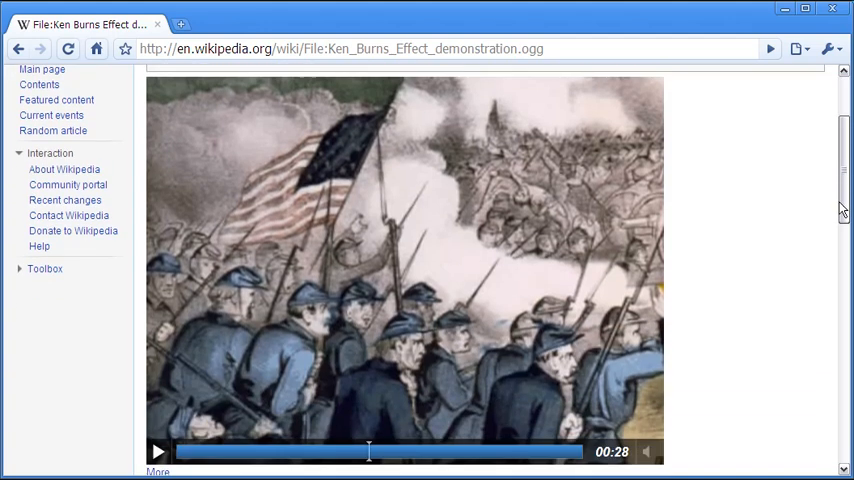
mouse_move(204, 424)
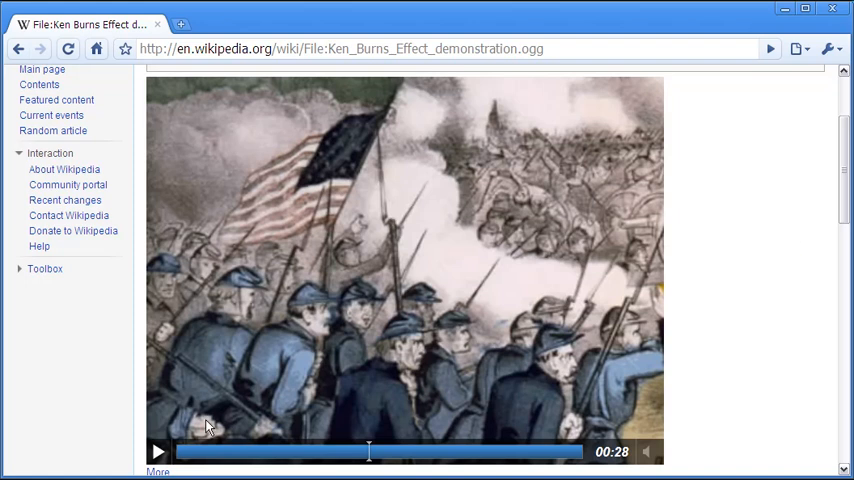
click(156, 452)
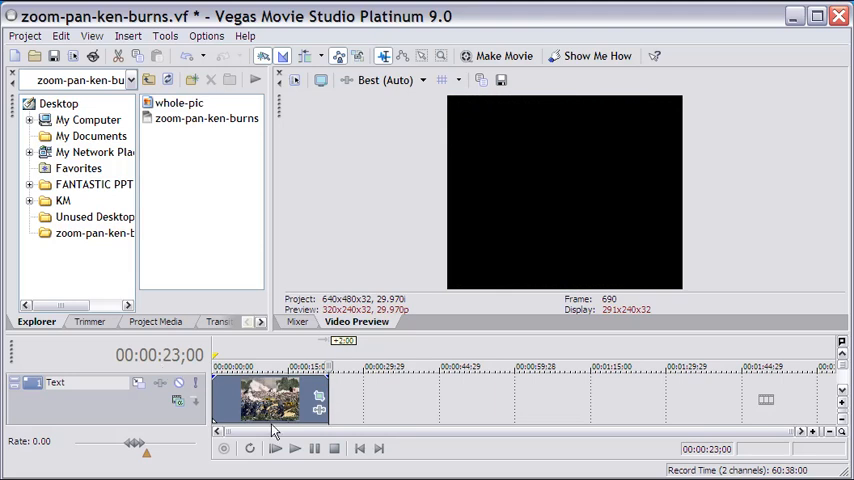
Move the playhead to 00:00:00;00 so the full battle image shows.
click(360, 448)
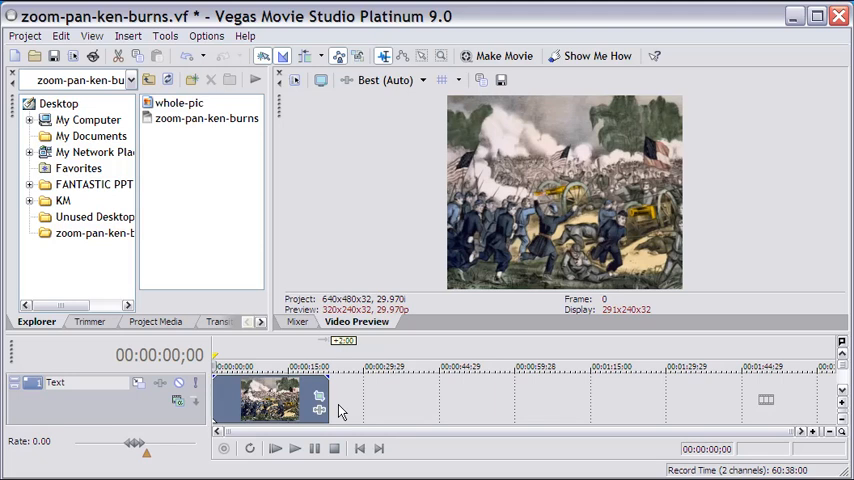
mouse_move(322, 402)
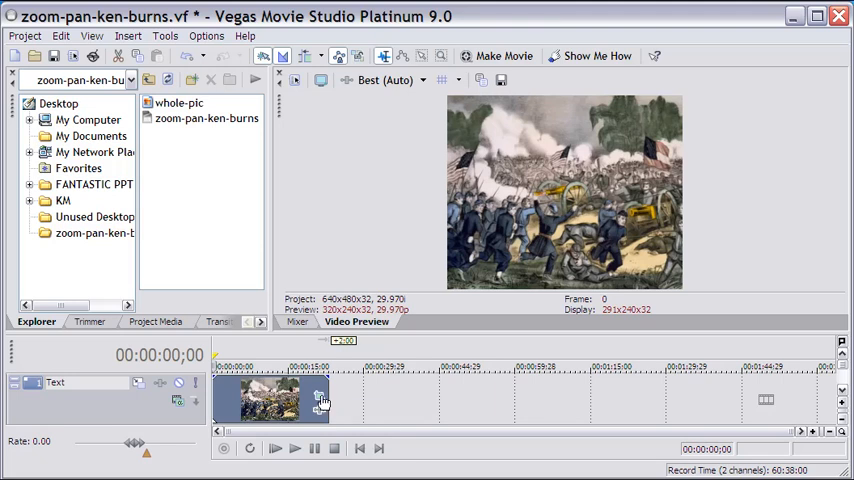
mouse_move(318, 398)
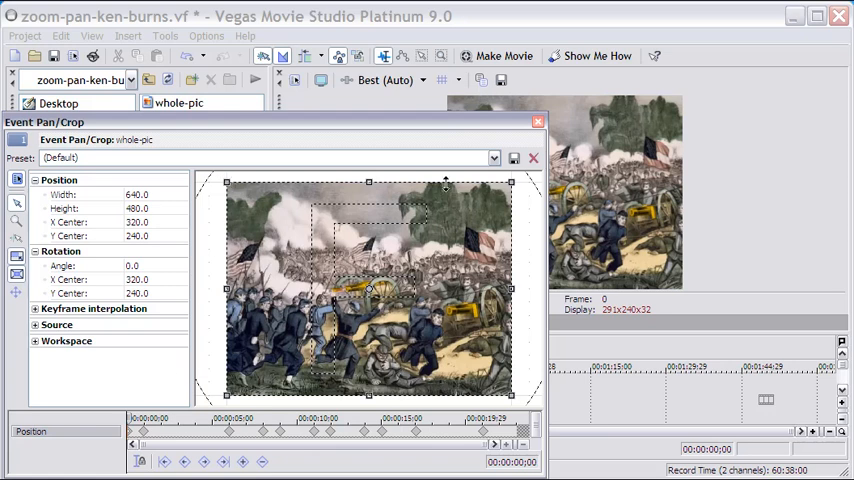
mouse_move(476, 400)
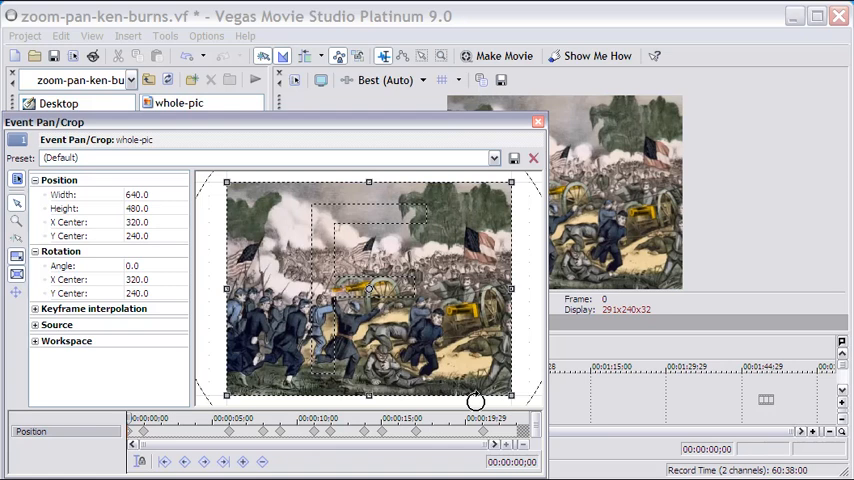
mouse_move(208, 360)
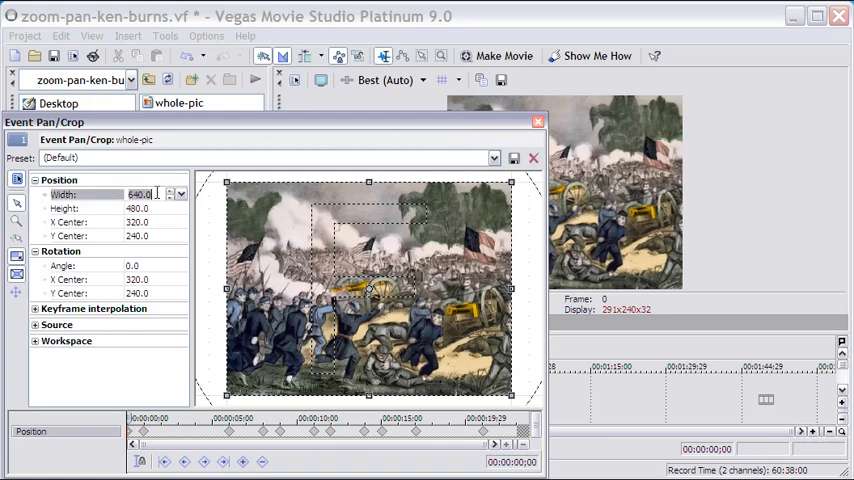
Check the crop frame's Width/Height, shift it right and back, leaving the full 640×480 image centered.
click(136, 208)
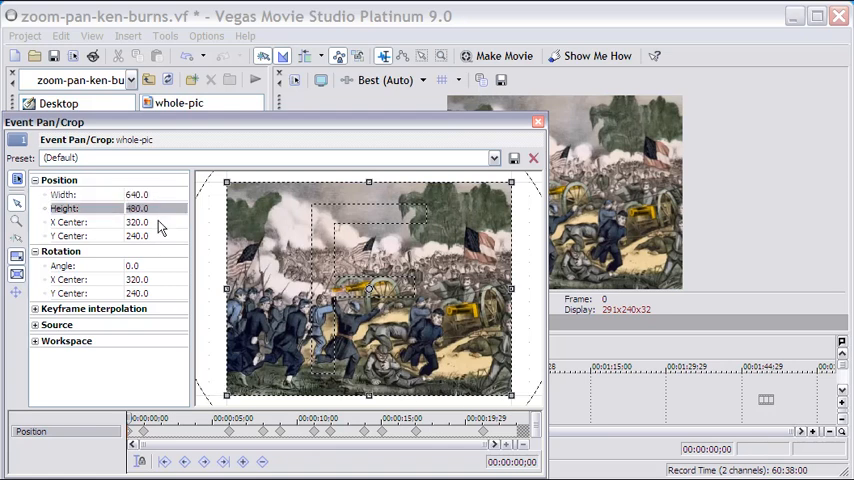
click(136, 236)
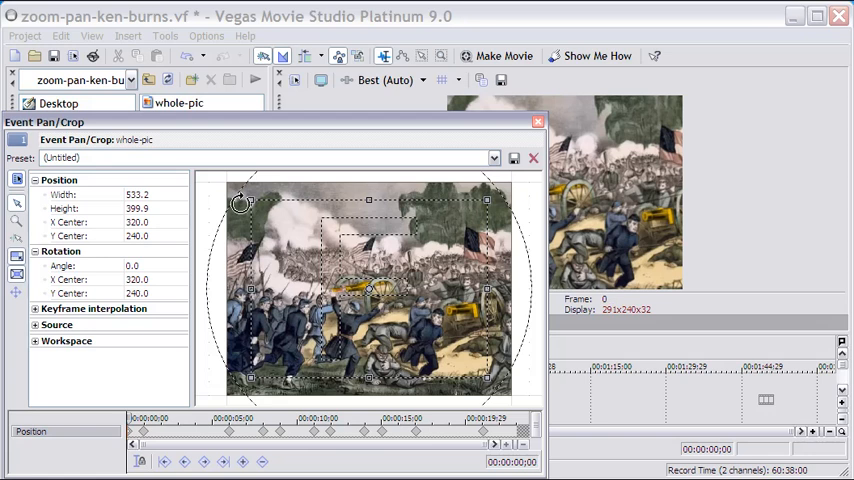
drag(242, 200, 316, 204)
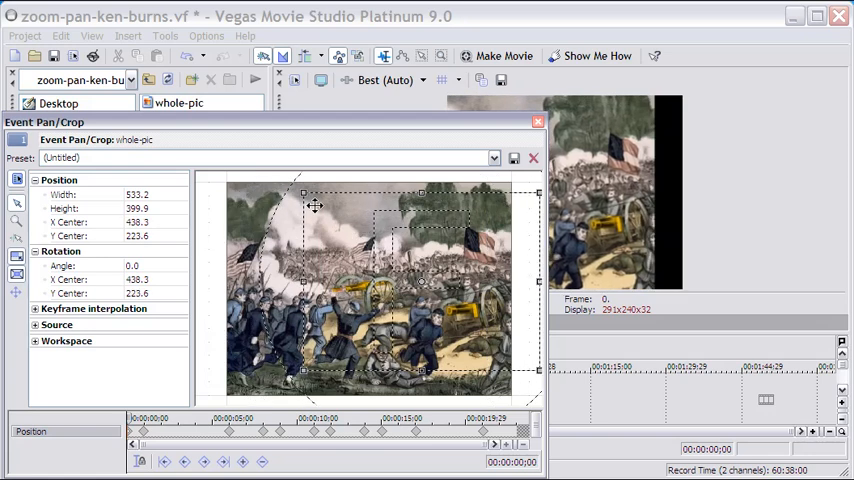
drag(316, 204, 260, 212)
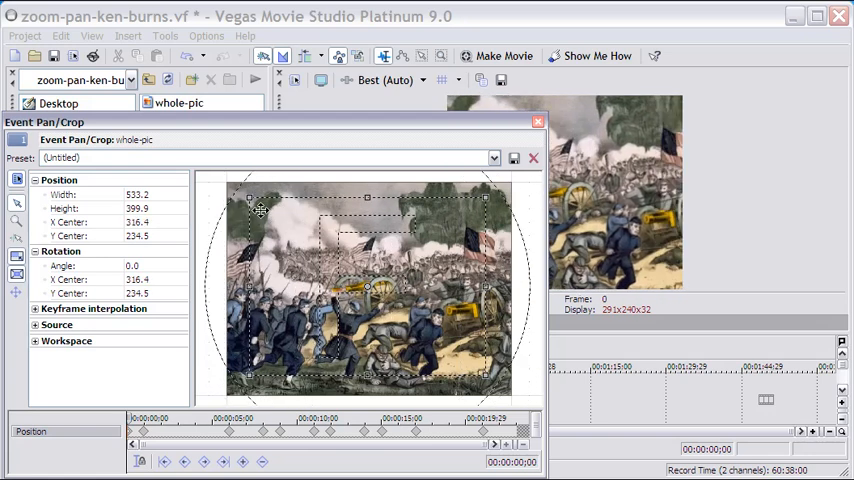
mouse_move(196, 248)
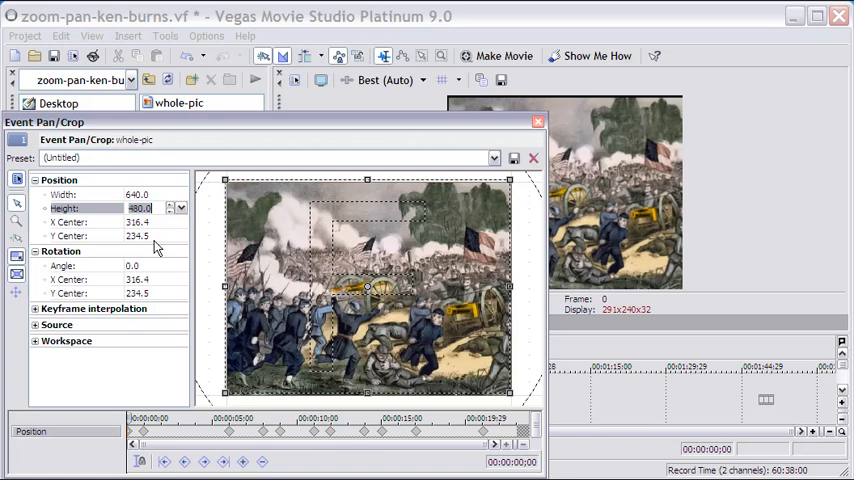
click(136, 222)
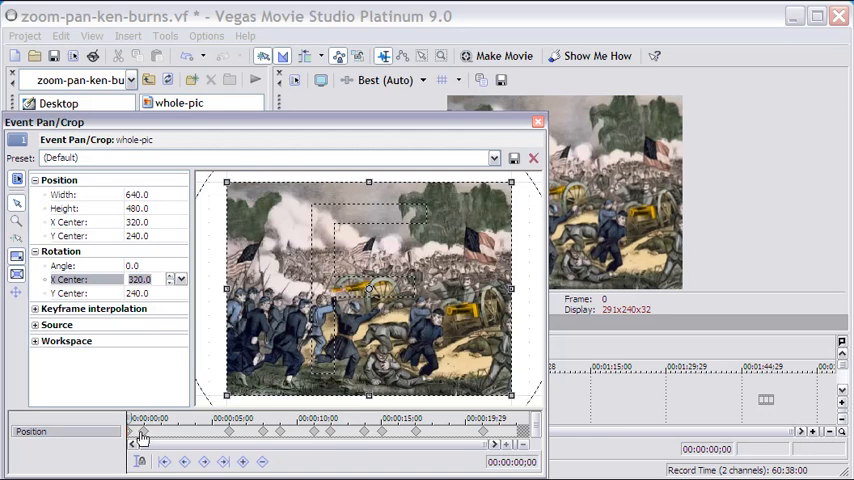
mouse_move(420, 444)
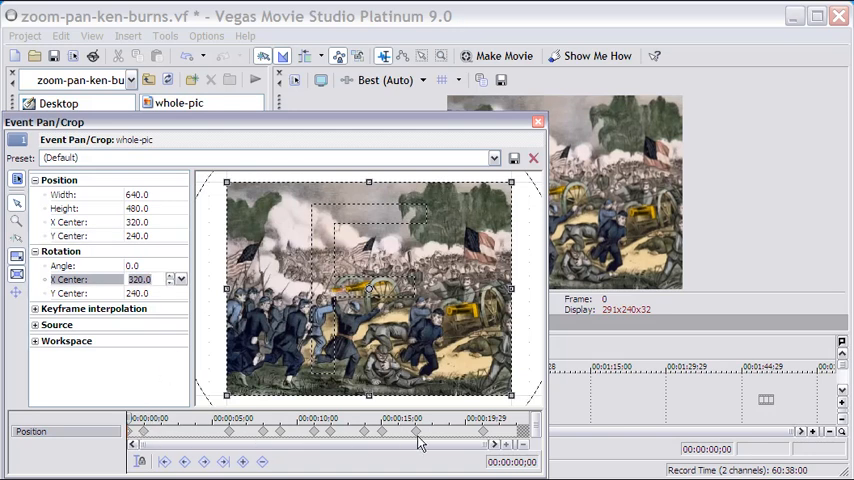
mouse_move(340, 444)
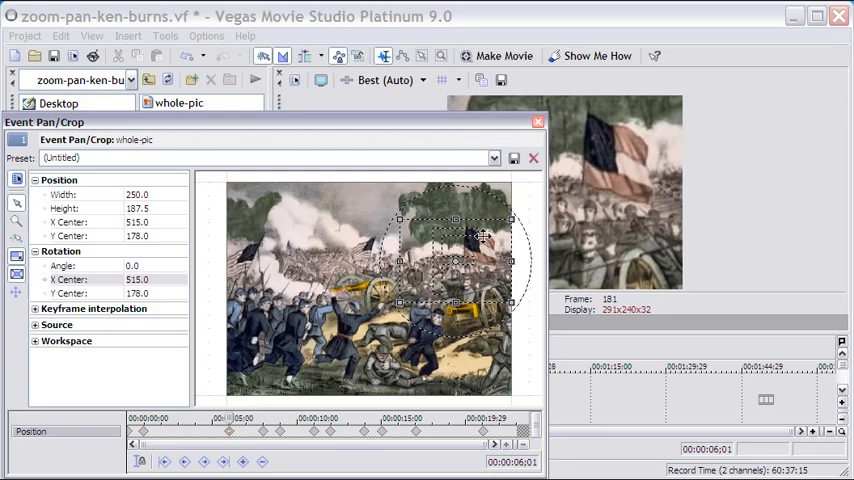
mouse_move(558, 244)
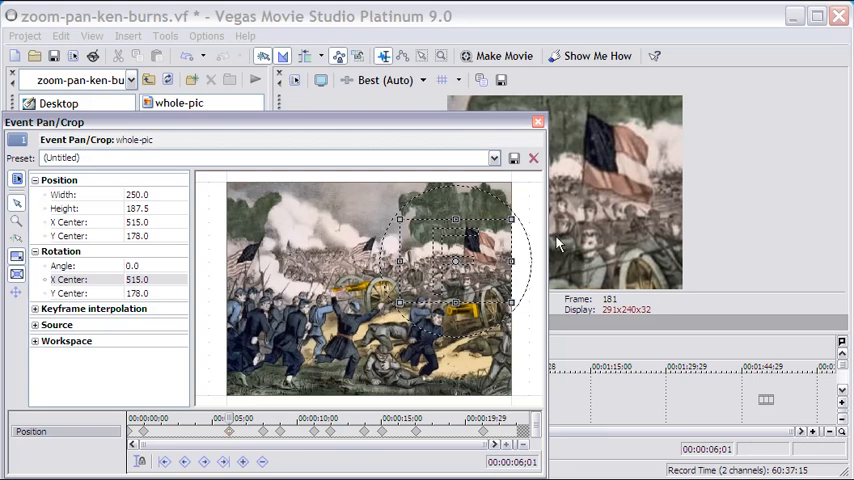
mouse_move(618, 218)
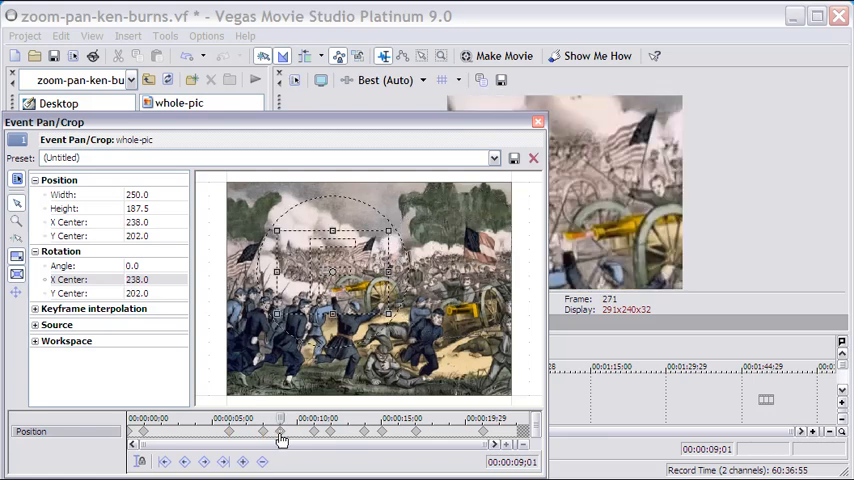
mouse_move(312, 436)
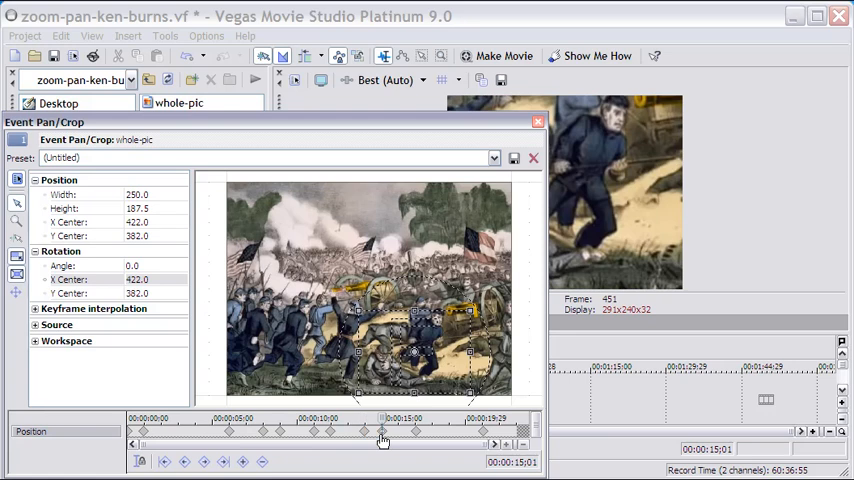
mouse_move(416, 438)
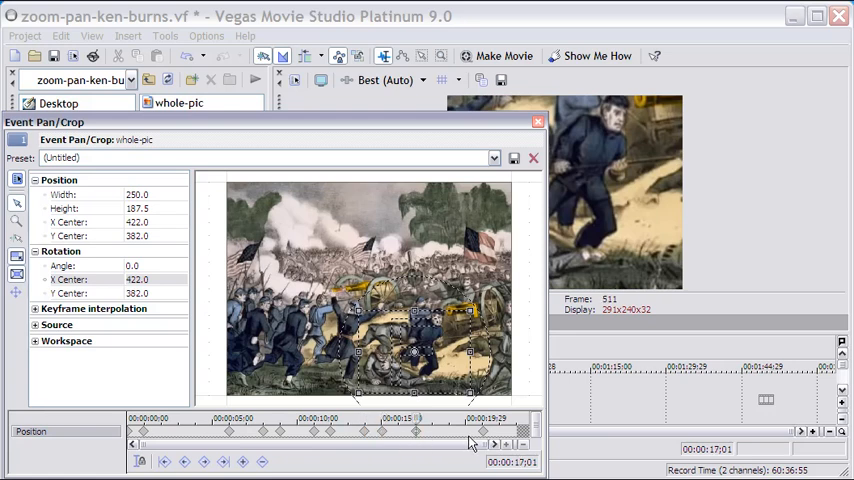
Move the Pan/Crop cursor to the clip's end for a final full-image keyframe.
drag(470, 442, 484, 442)
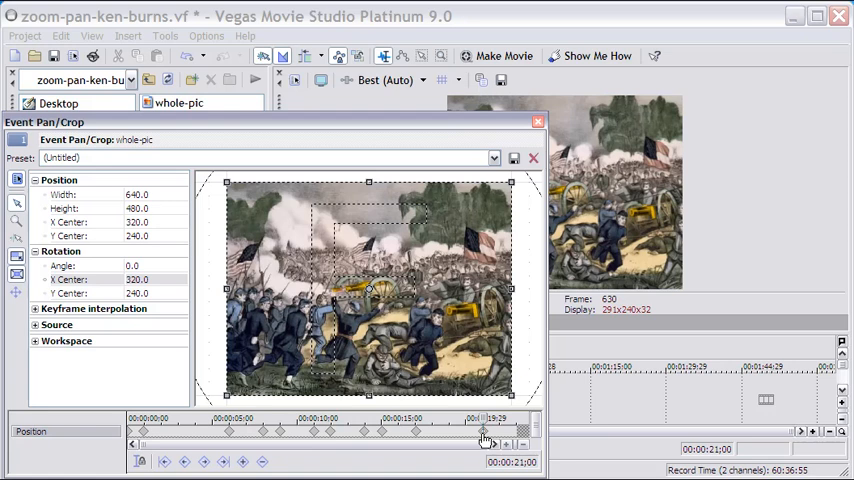
mouse_move(156, 204)
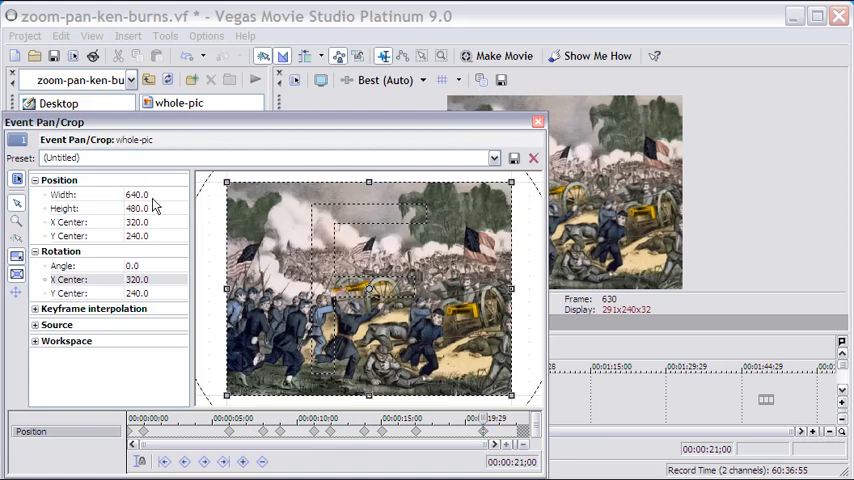
mouse_move(156, 378)
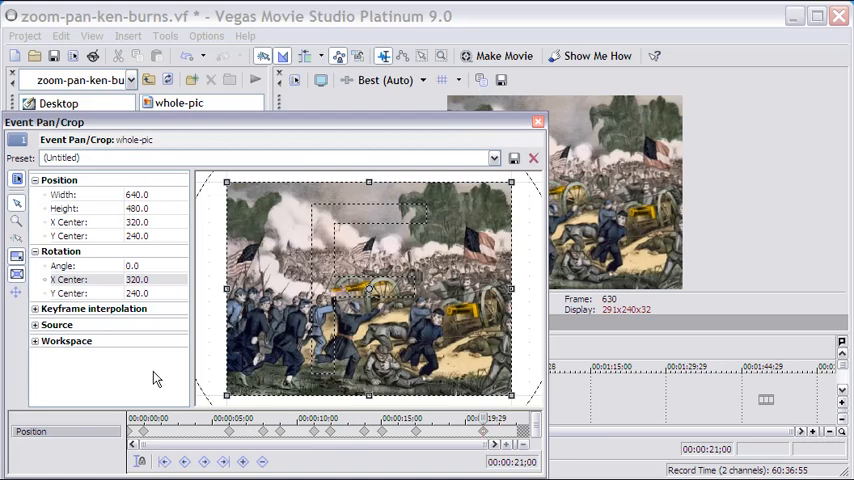
mouse_move(528, 140)
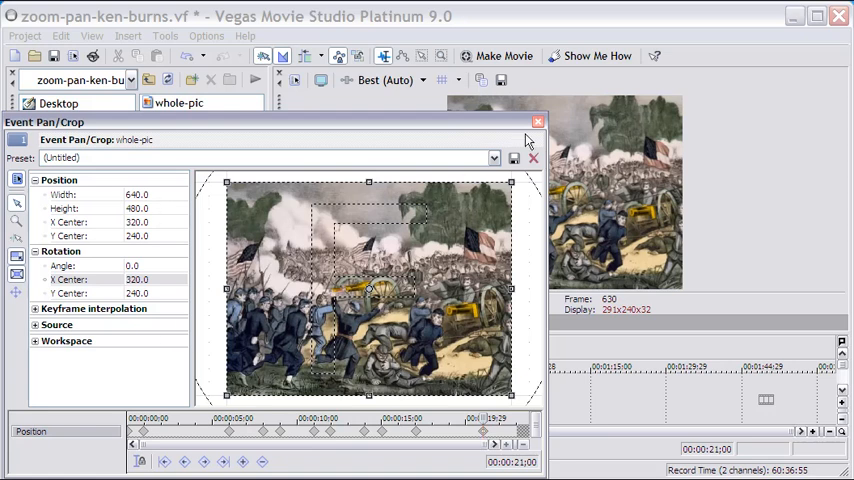
Close the Event Pan/Crop window and return the playhead to the project start.
click(538, 120)
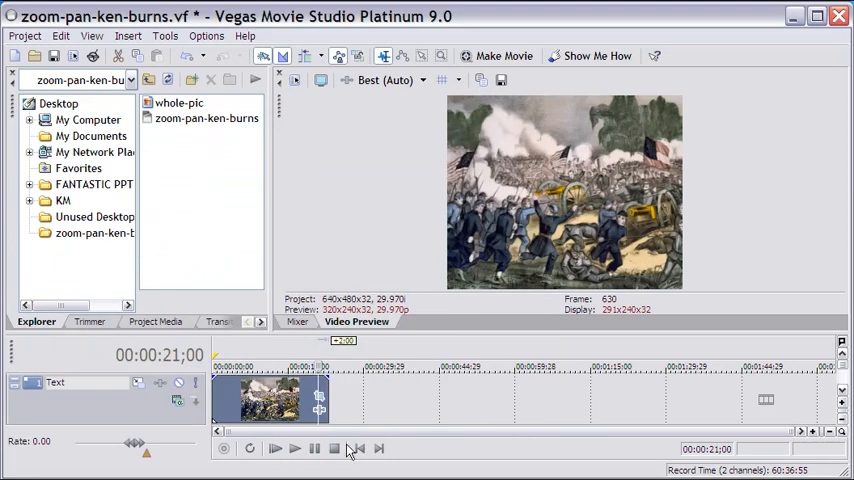
click(312, 448)
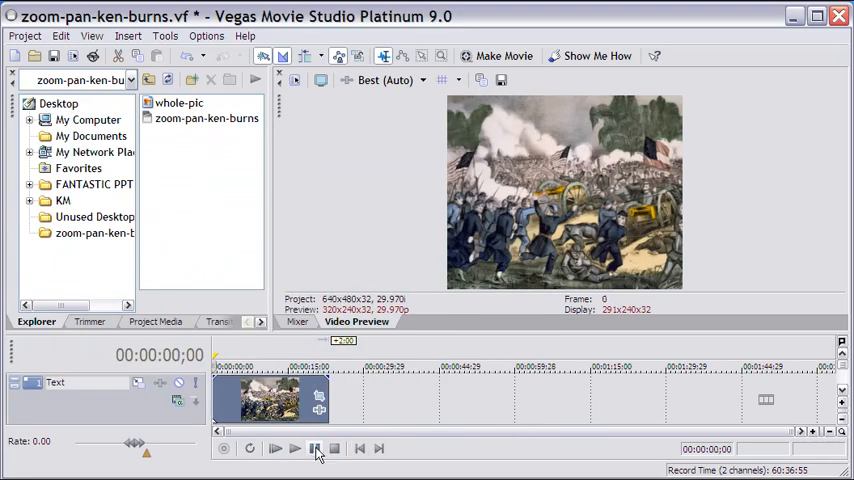